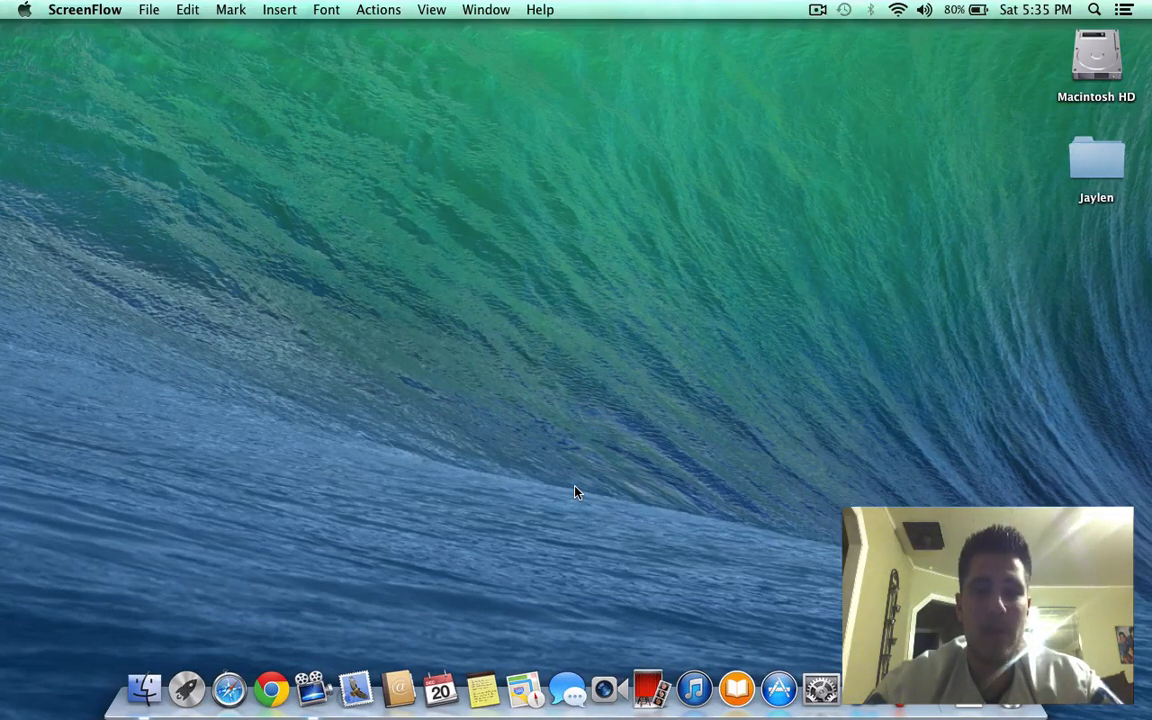
mouse_move(465, 645)
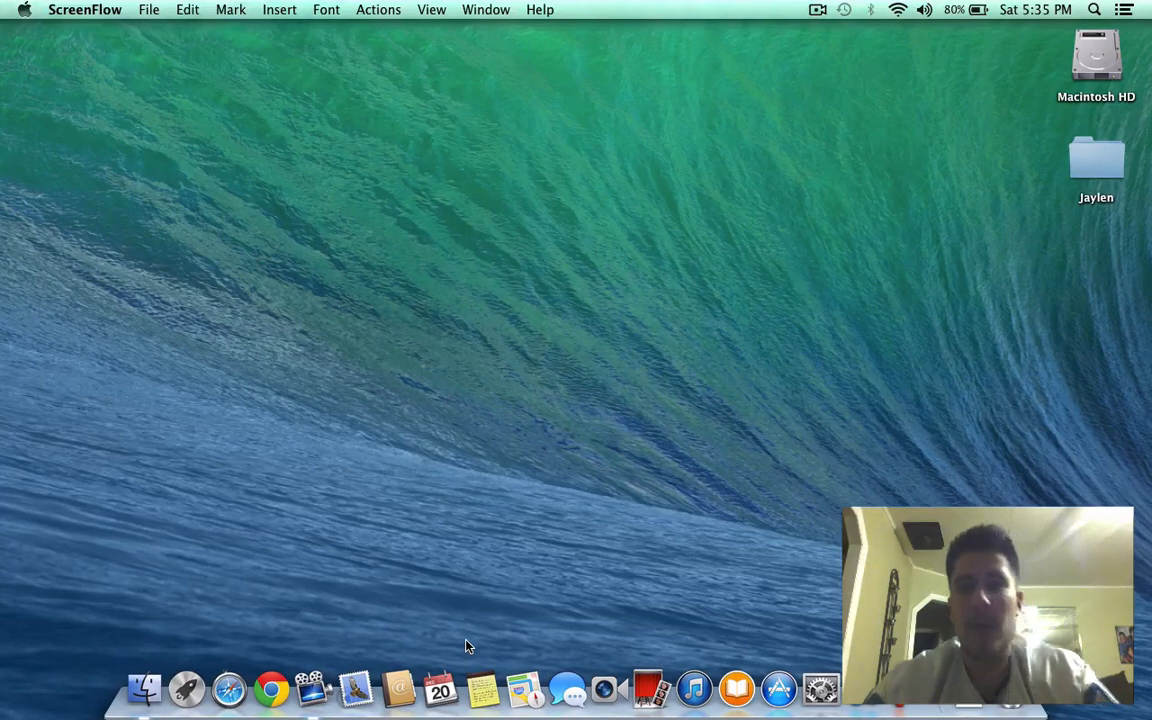
mouse_move(688, 453)
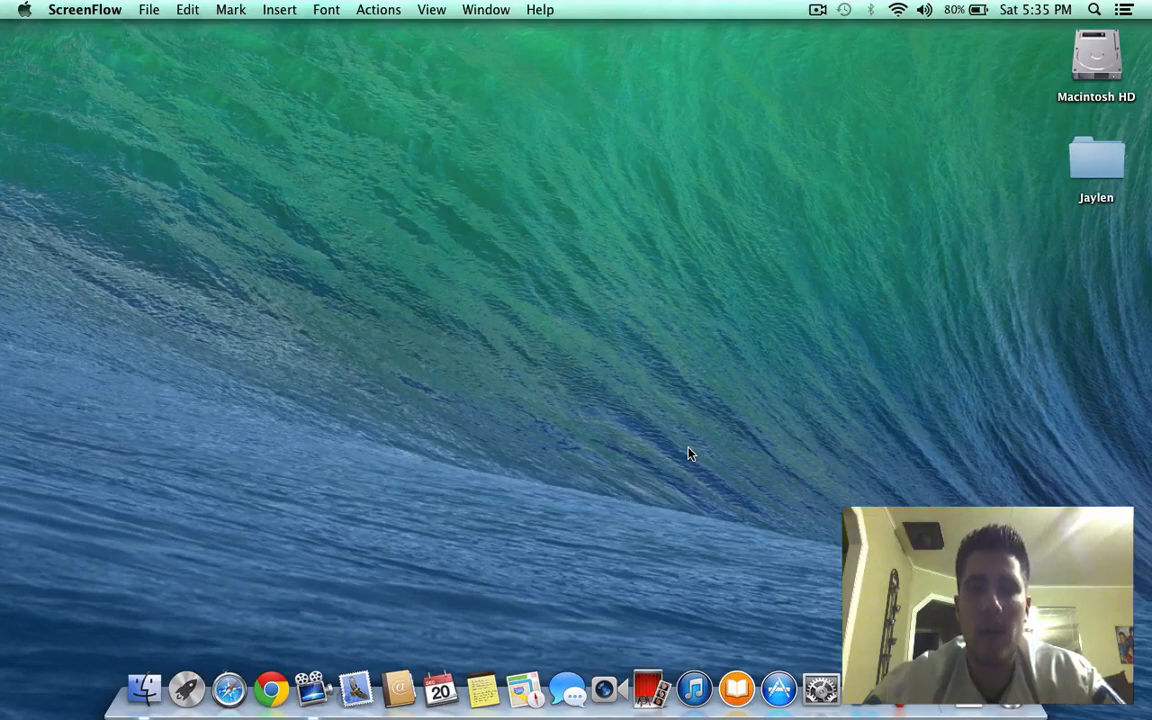
mouse_move(1120, 185)
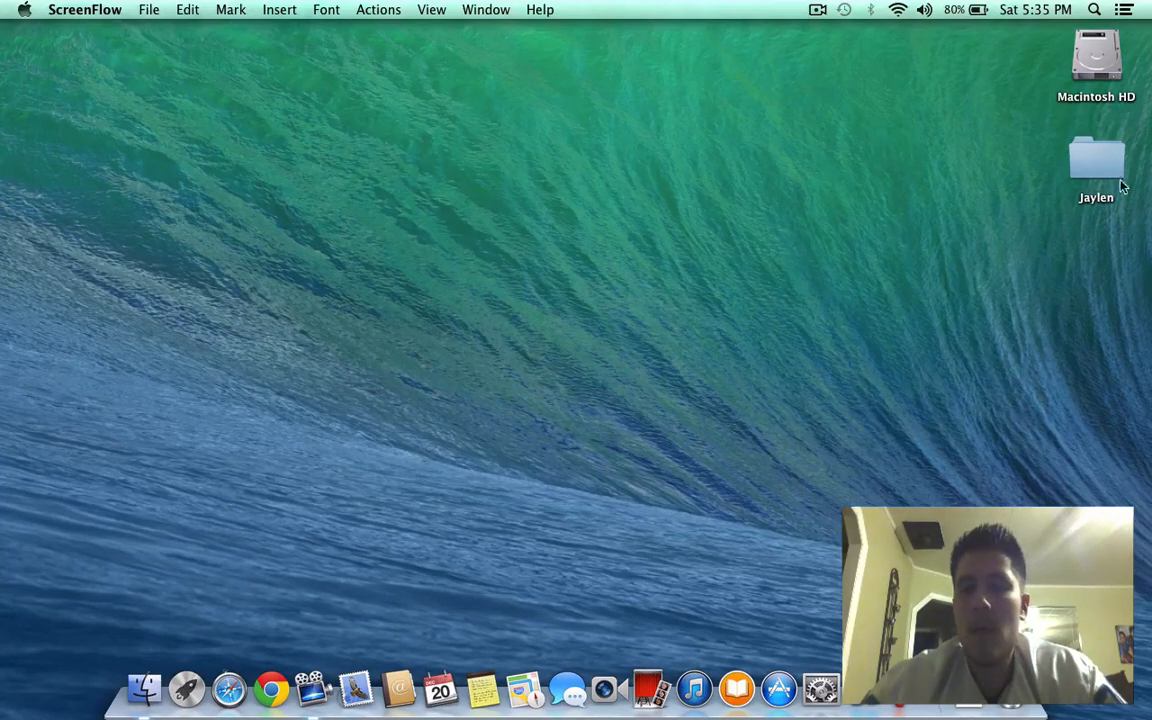
mouse_move(628, 448)
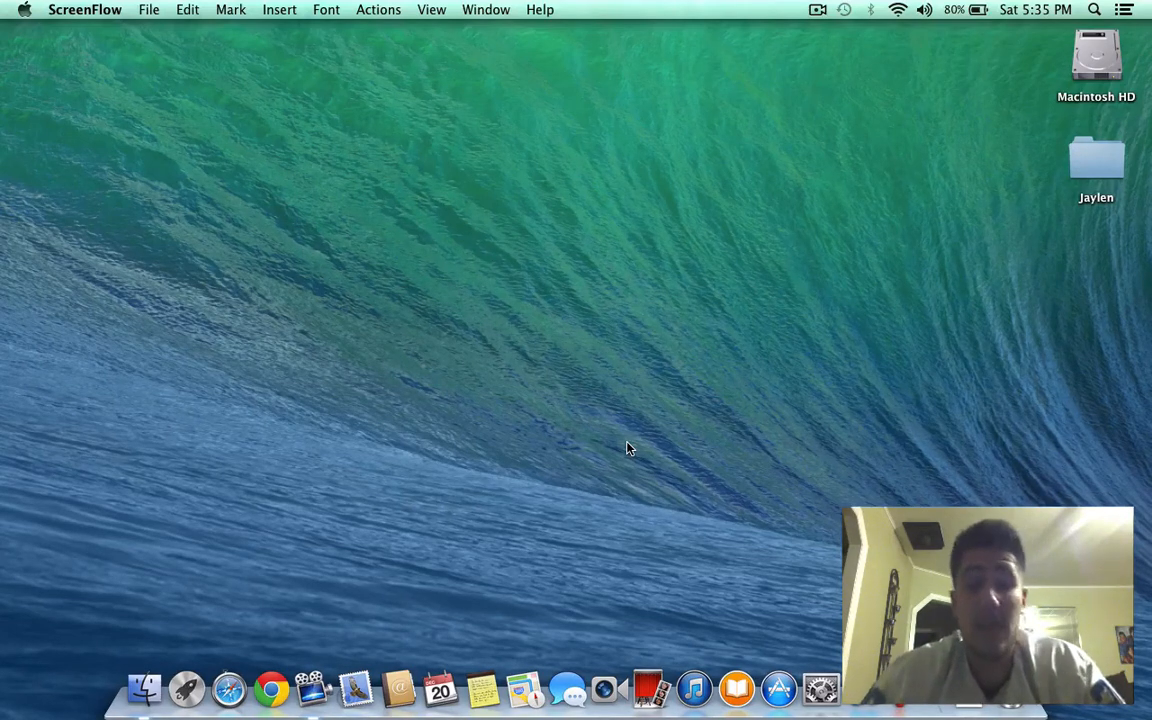
mouse_move(482, 688)
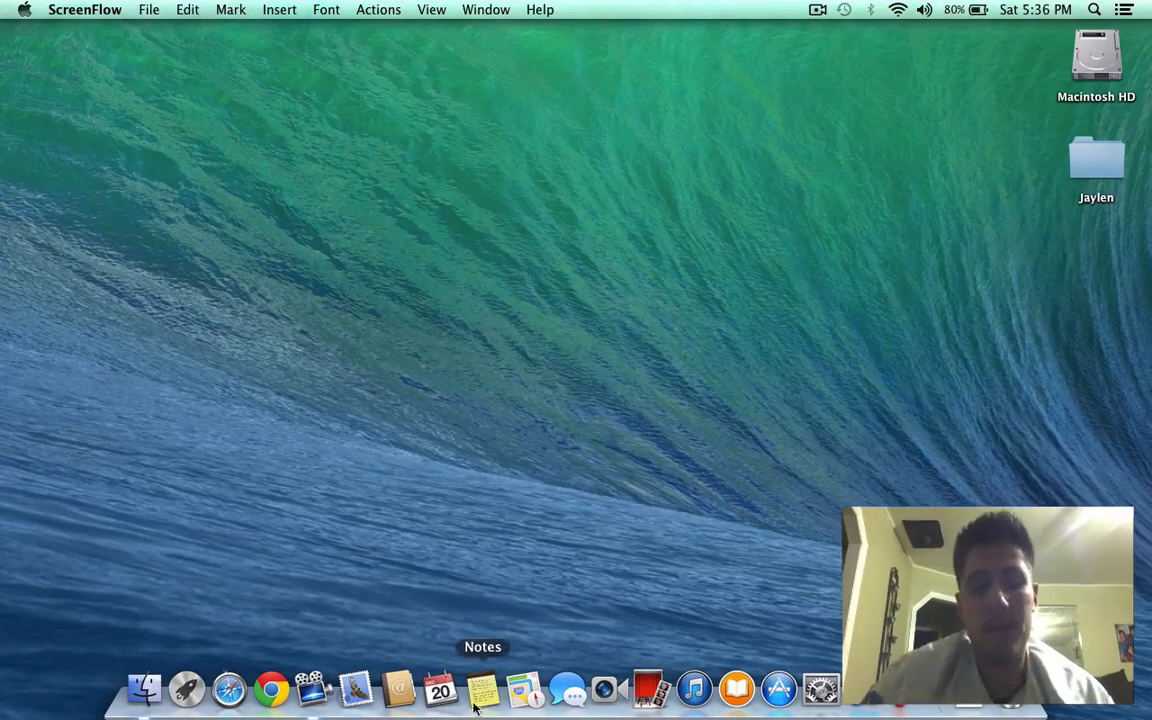
Launch Notes from the Dock and show the Apple menu's restart and shutdown options
click(482, 688)
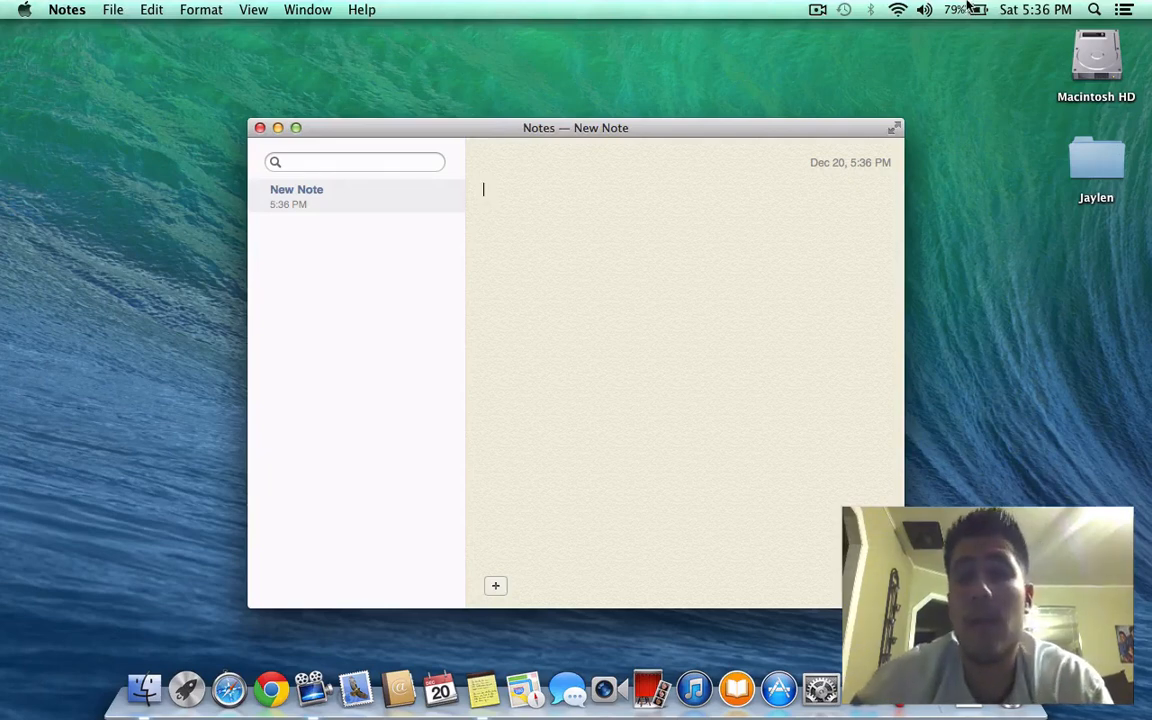
click(24, 9)
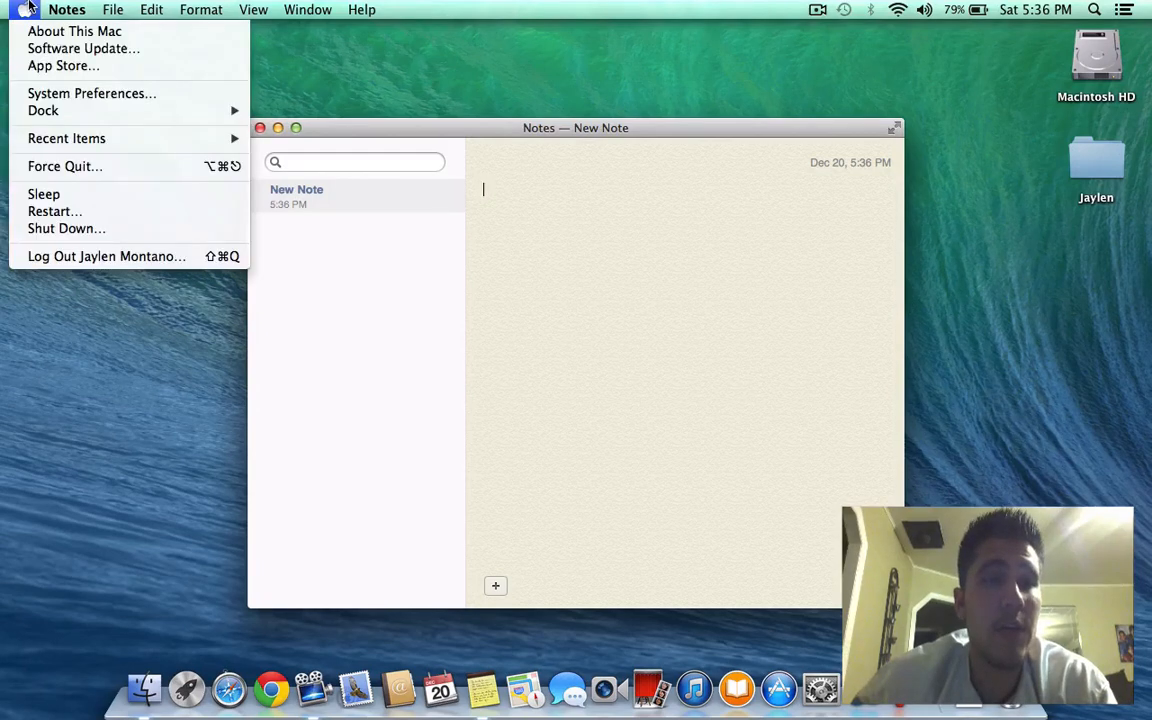
mouse_move(63, 158)
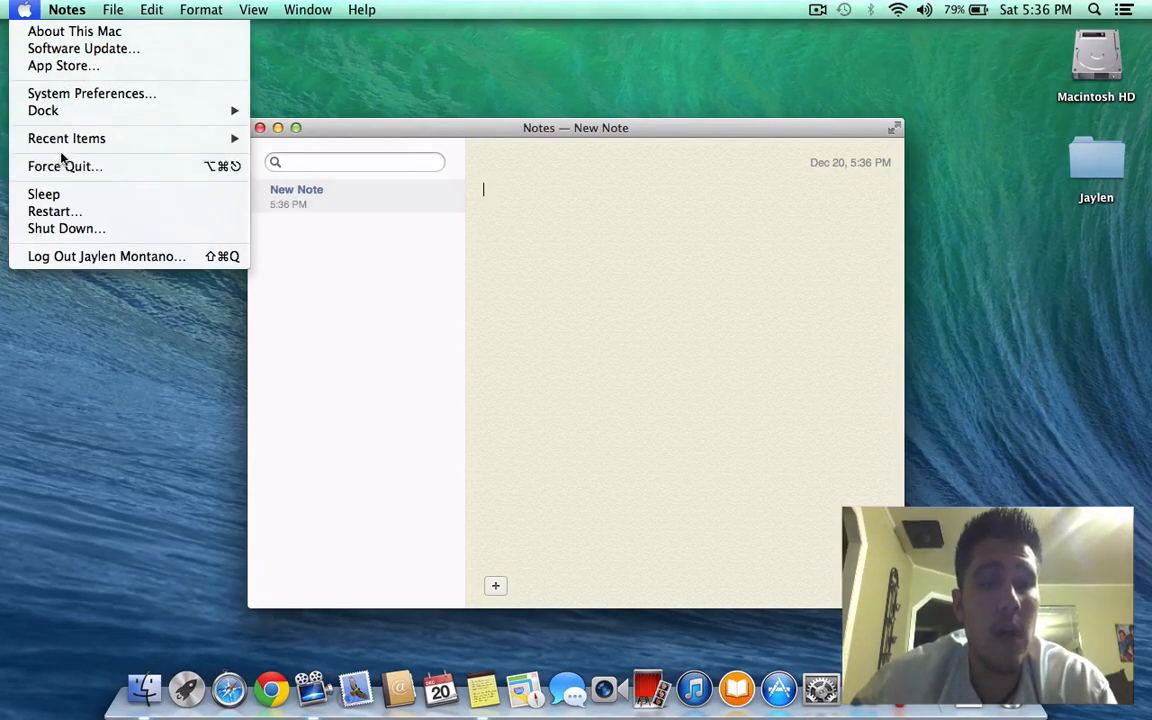
mouse_move(707, 195)
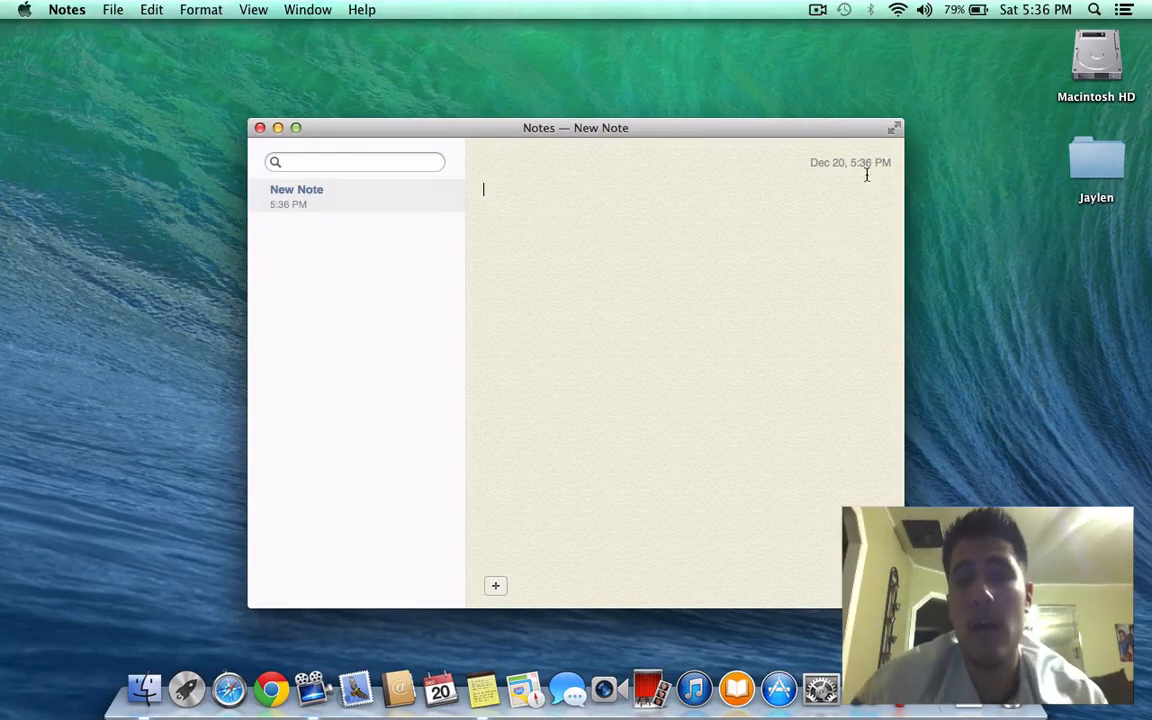
Launch Disk Utility via a Spotlight search for 'disk'
click(1094, 9)
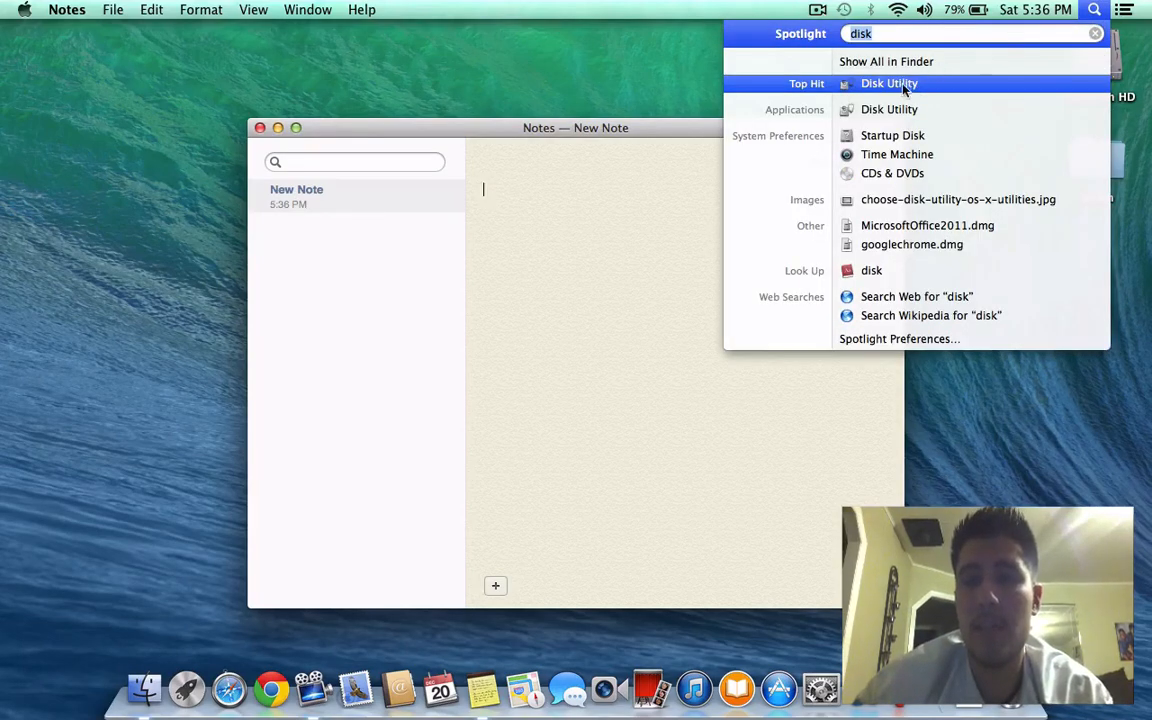
click(889, 83)
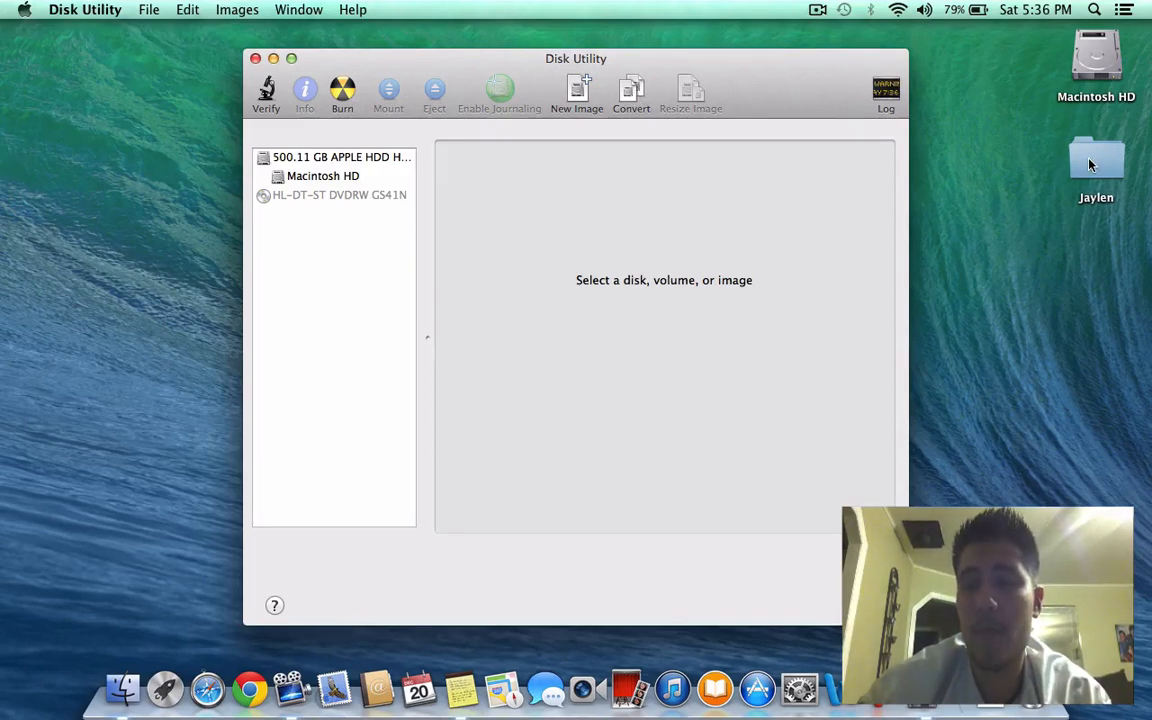
double_click(1096, 160)
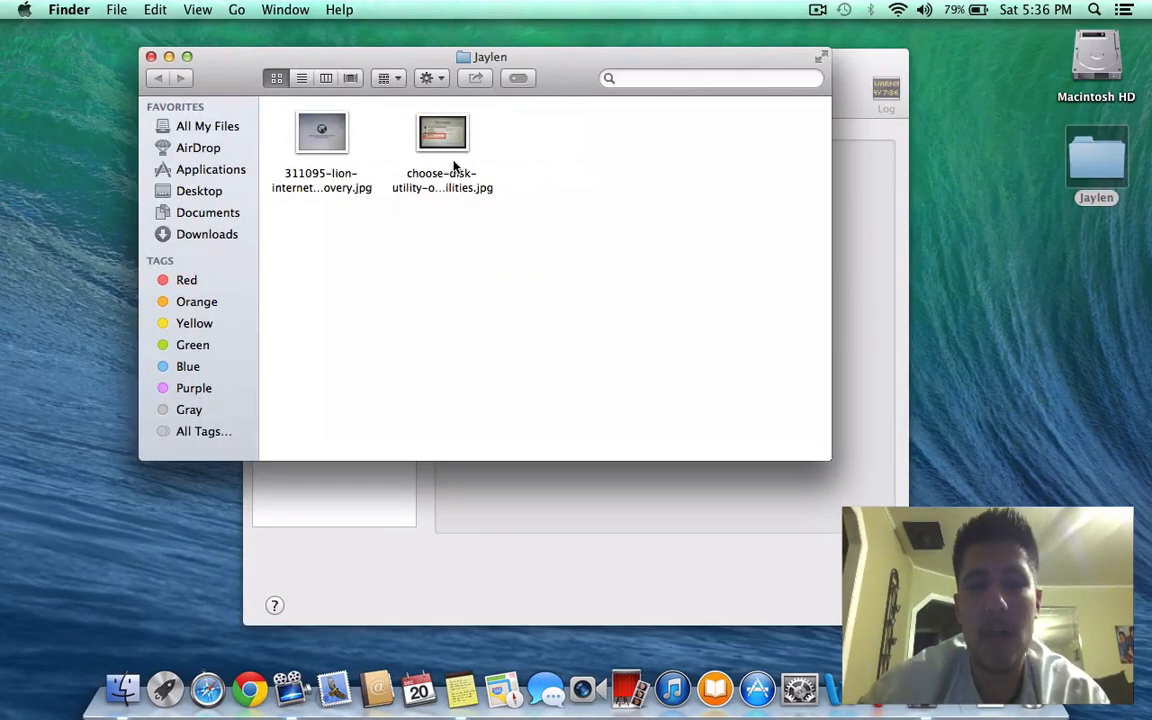
click(442, 140)
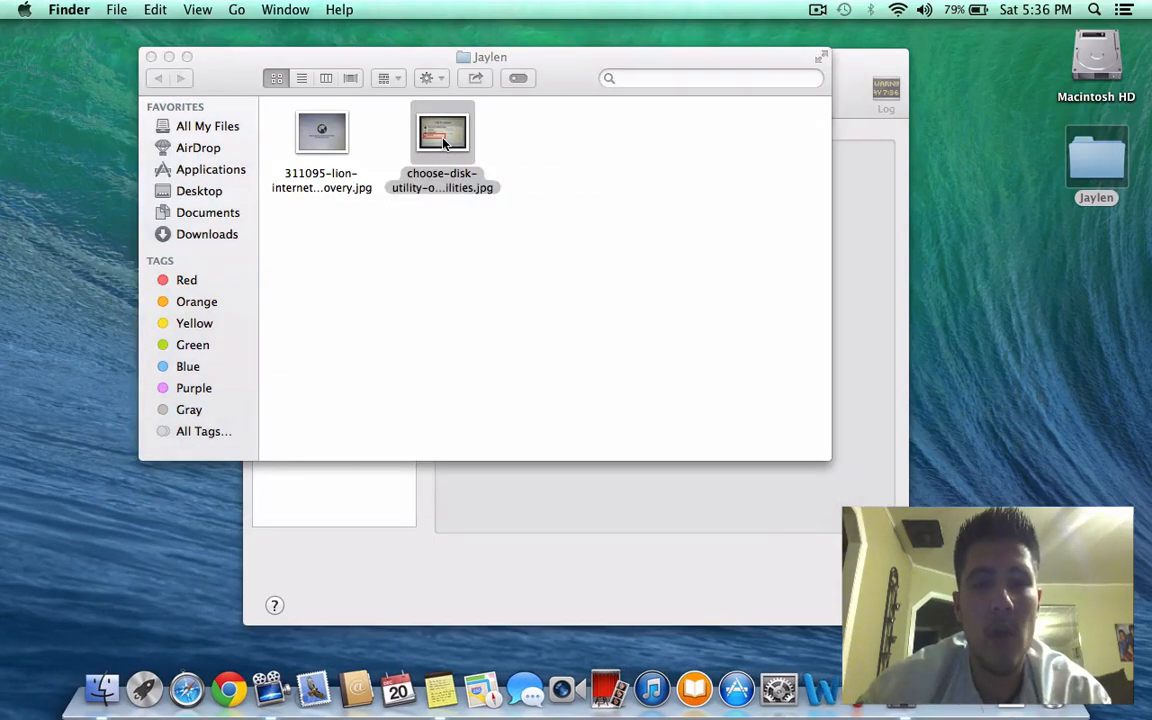
double_click(442, 132)
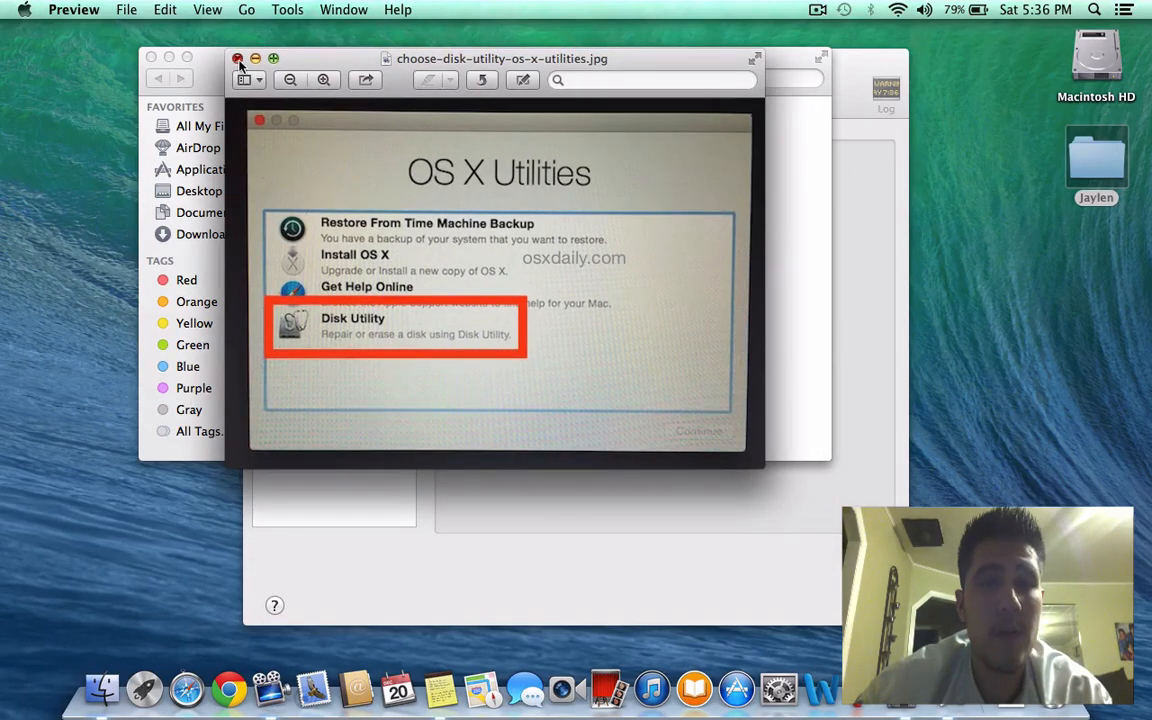
click(238, 58)
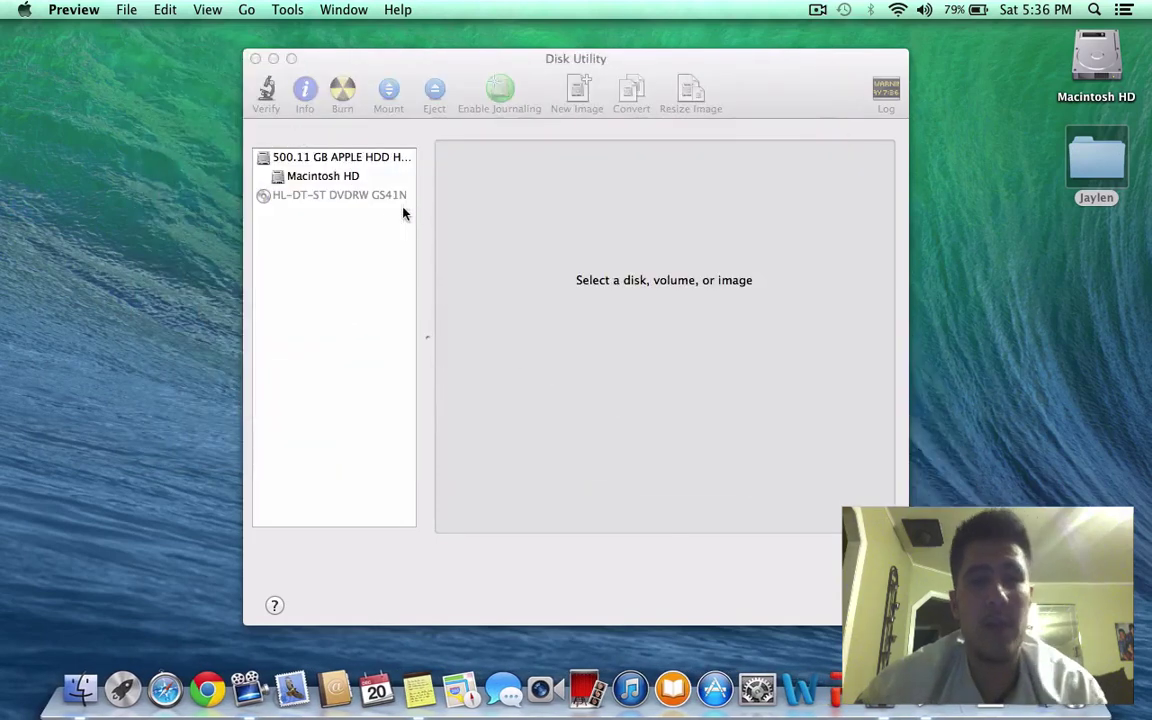
Select Macintosh HD and show its Erase options with Mac OS Extended (Journaled) format
click(576, 58)
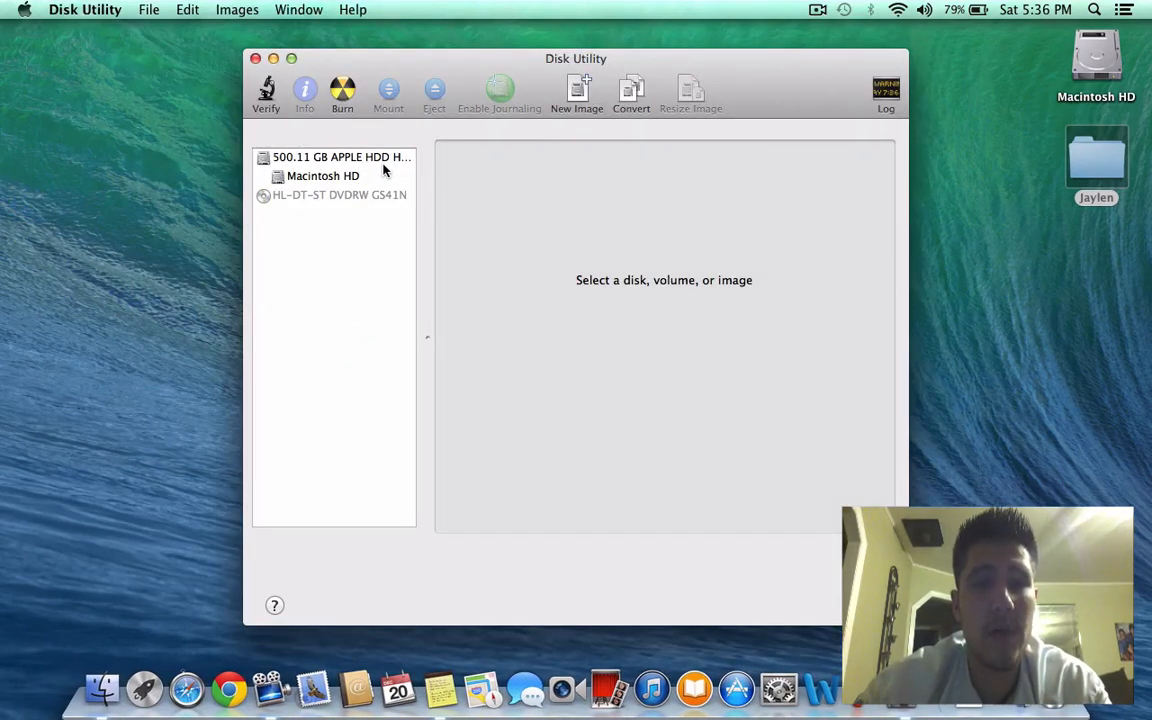
click(323, 176)
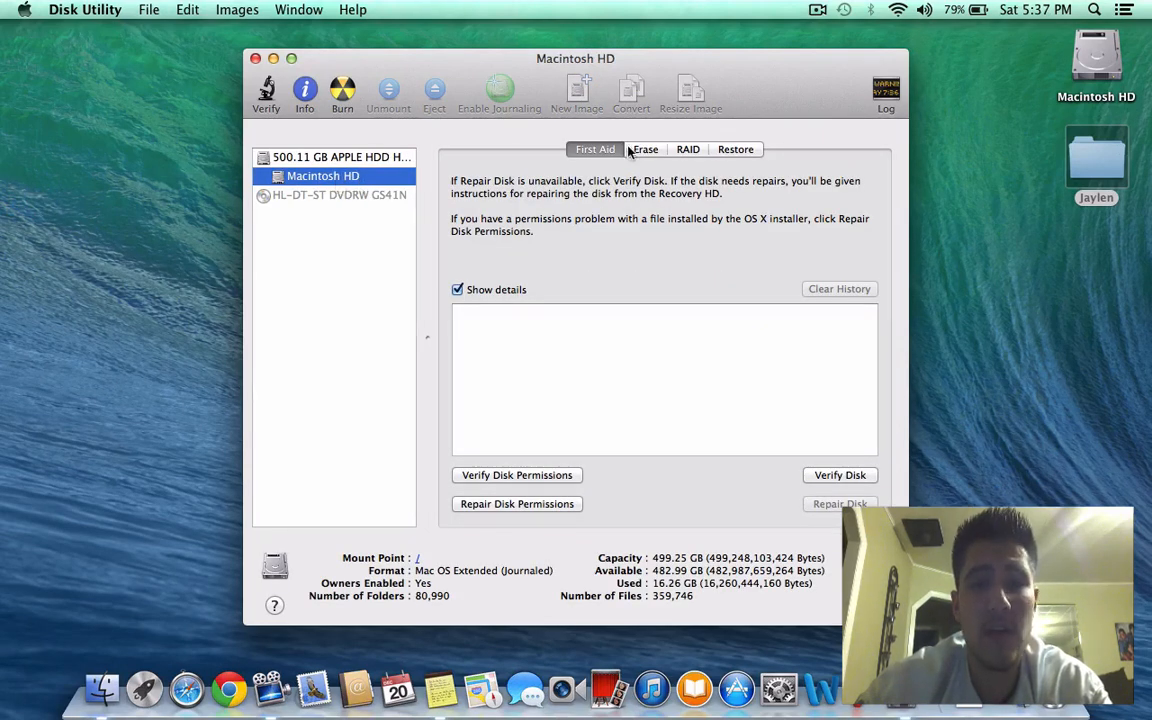
click(645, 149)
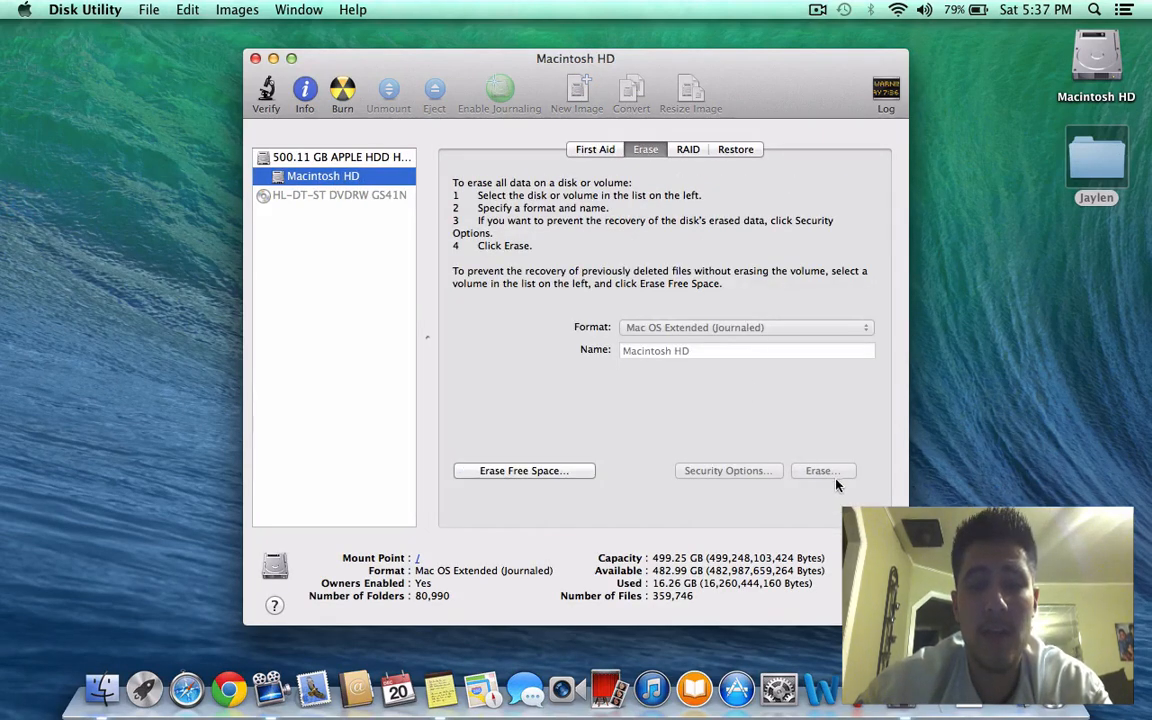
mouse_move(800, 481)
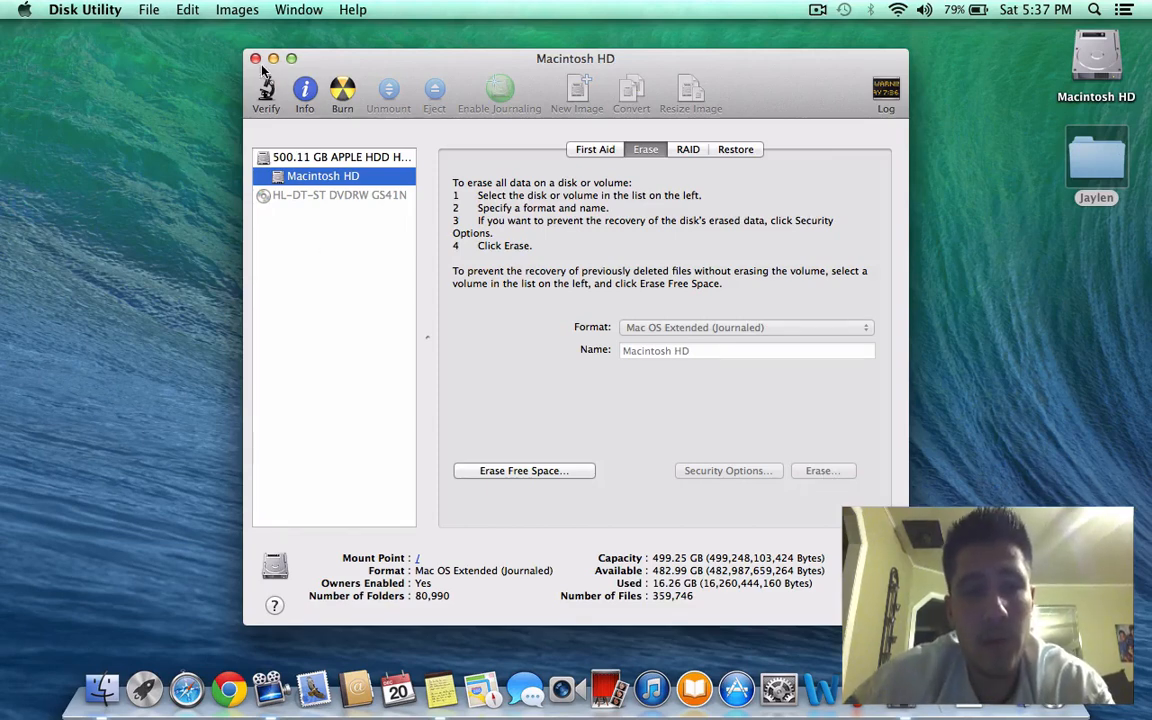
mouse_move(211, 56)
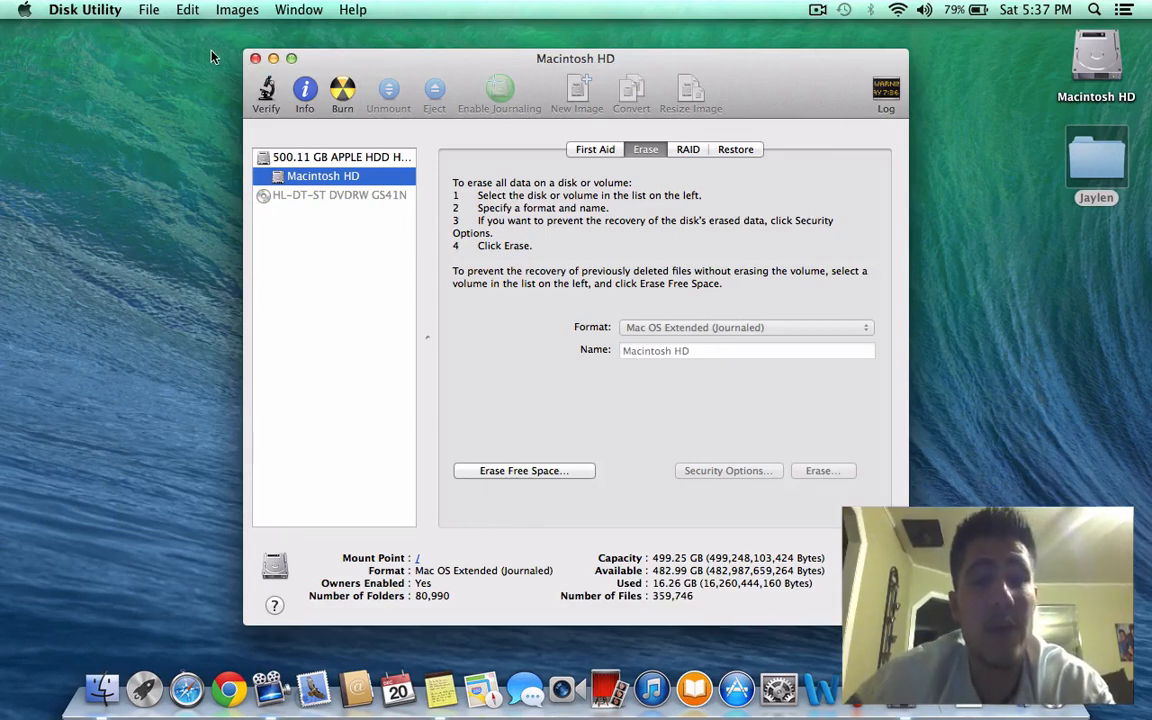
mouse_move(30, 33)
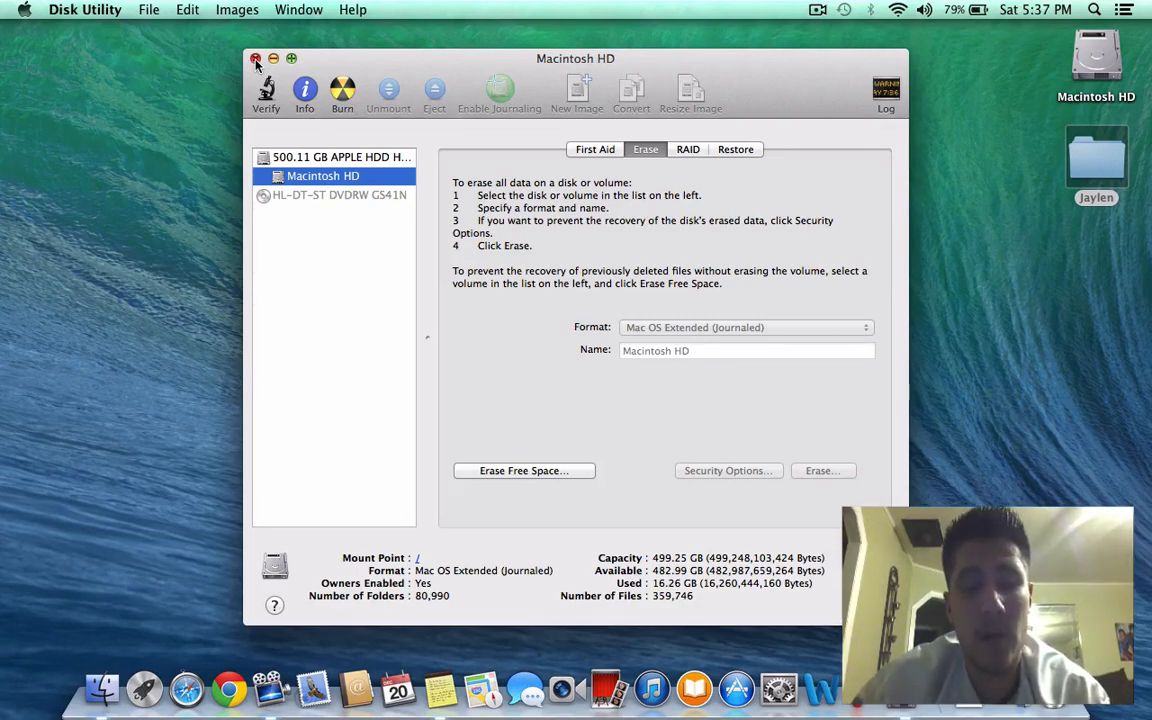
Quit Disk Utility, view 311095-lion-internet-recovery.jpg in Preview, then close it
click(256, 59)
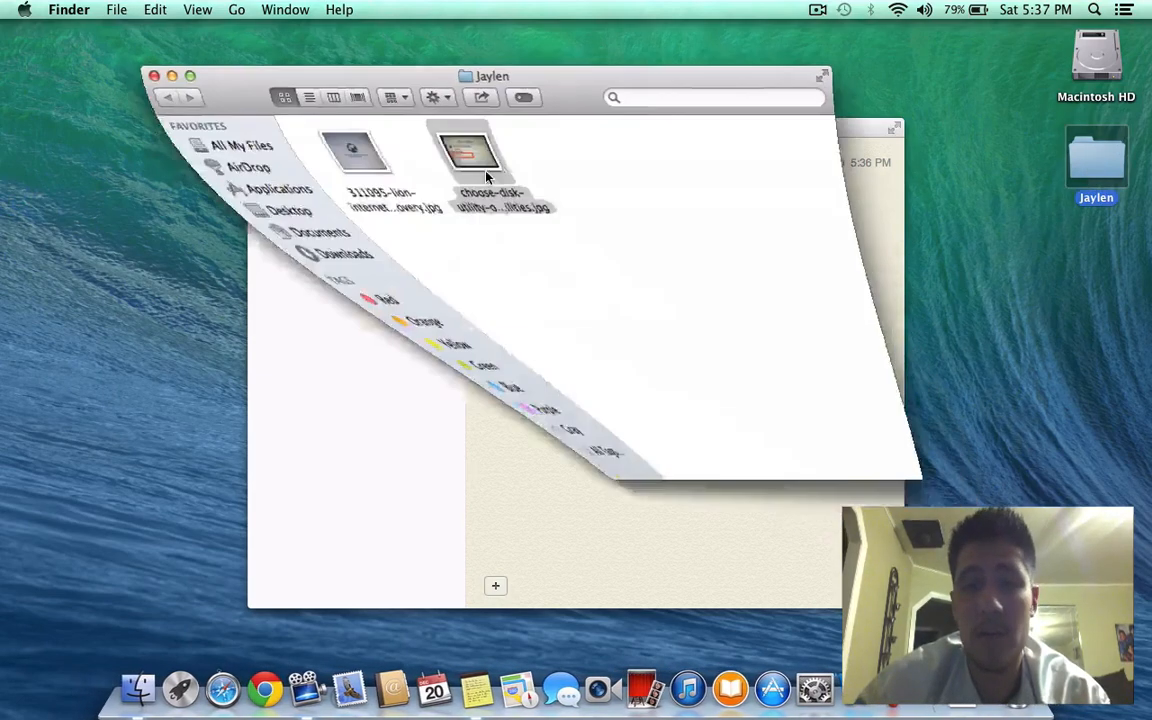
double_click(352, 150)
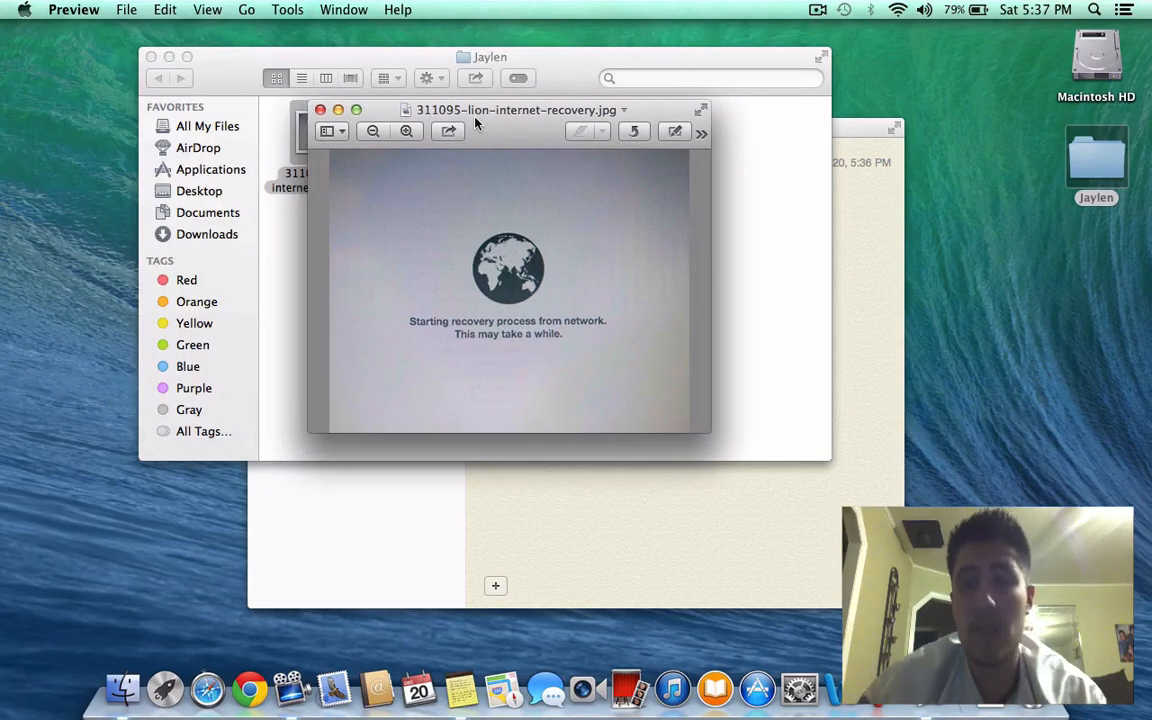
mouse_move(630, 158)
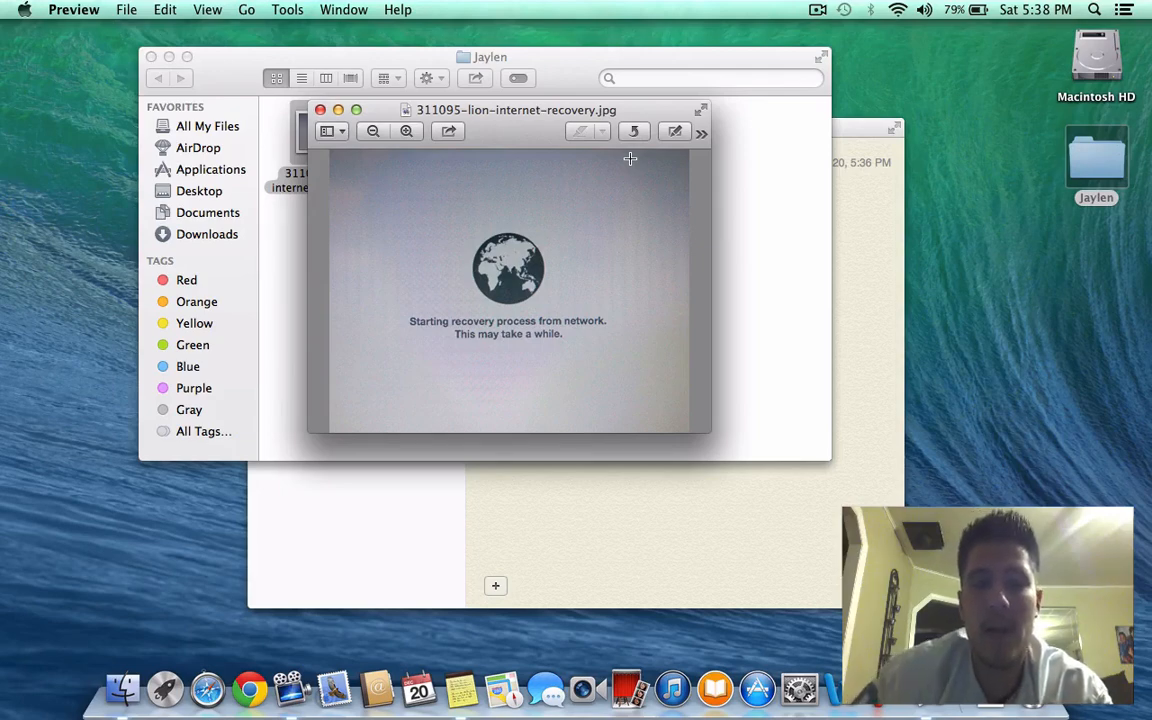
click(320, 110)
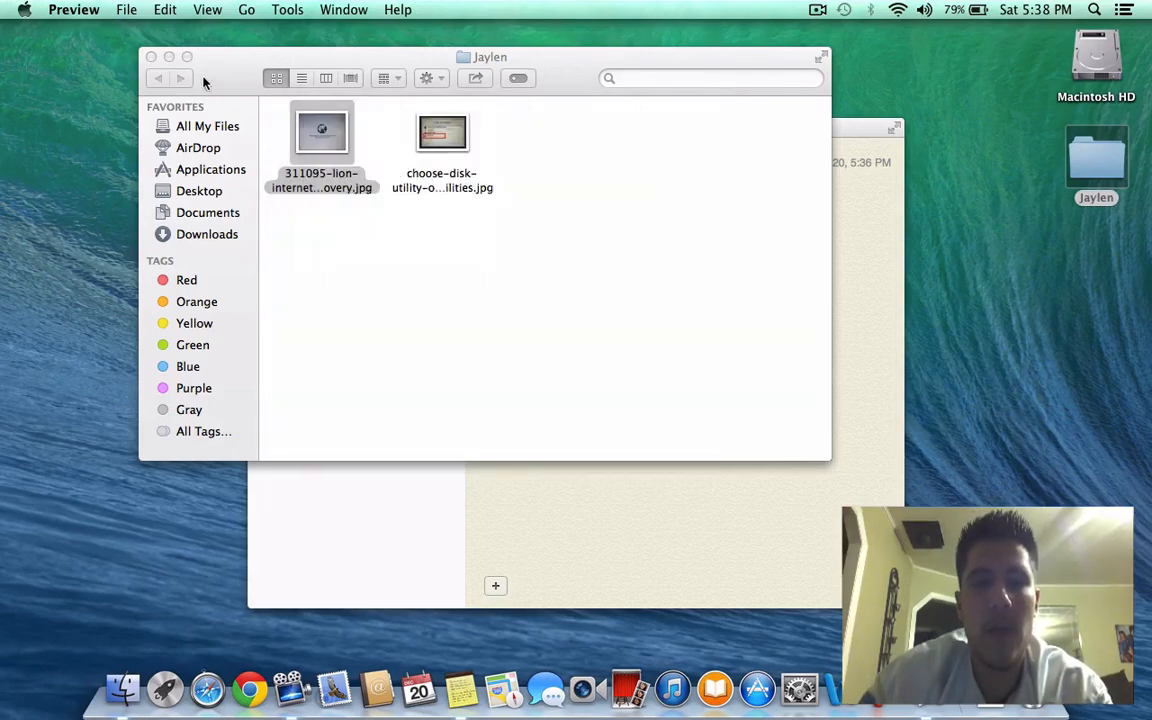
Dismiss the Jaylen folder window, leaving only the blank note on the desktop
double_click(442, 132)
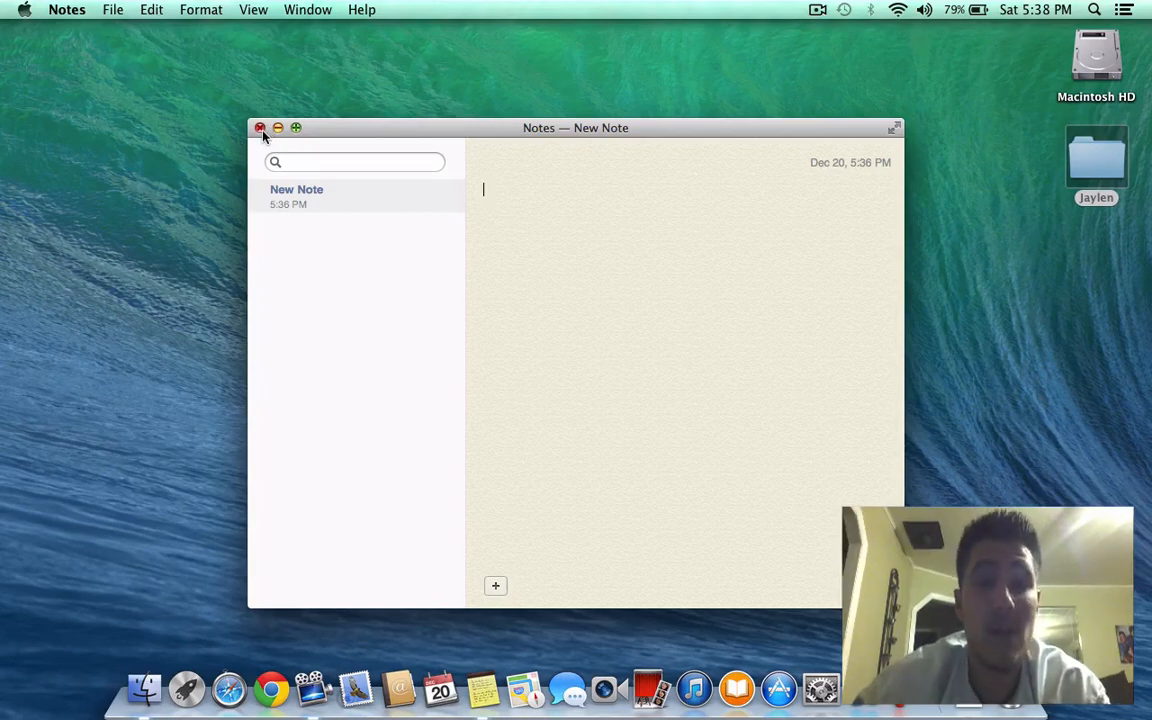
Close the Notes window, leaving the desktop clear with the hard drive and Jaylen folder
click(260, 128)
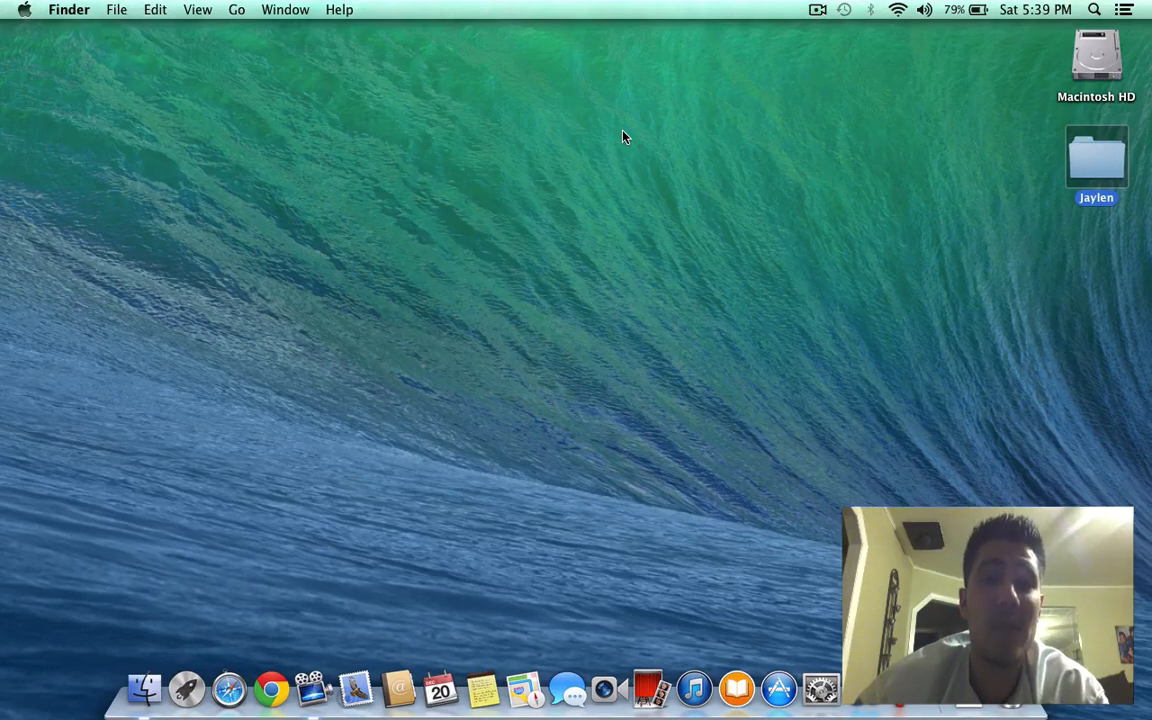
mouse_move(836, 52)
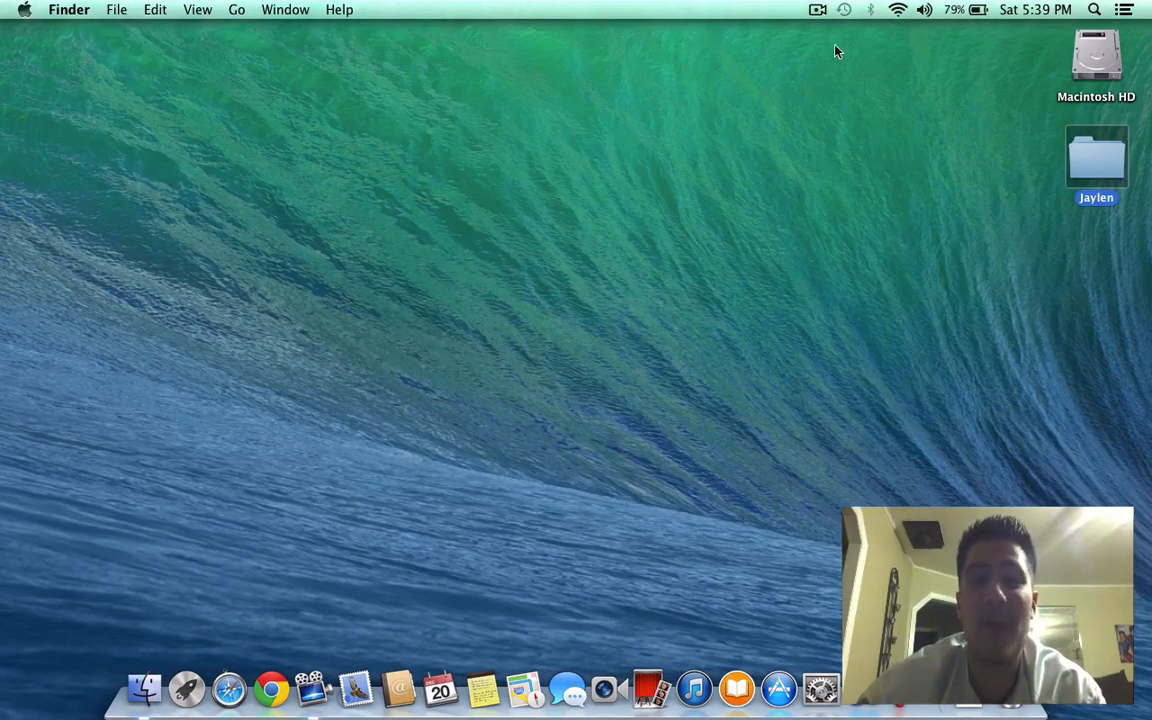
mouse_move(810, 32)
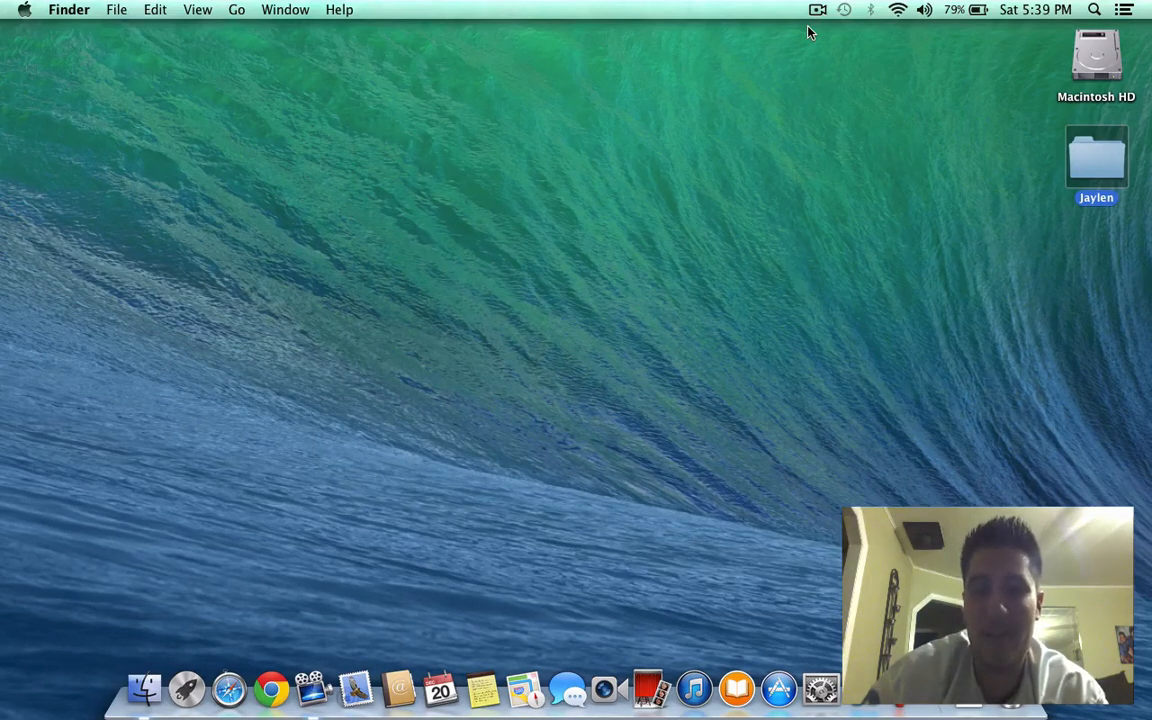
click(818, 9)
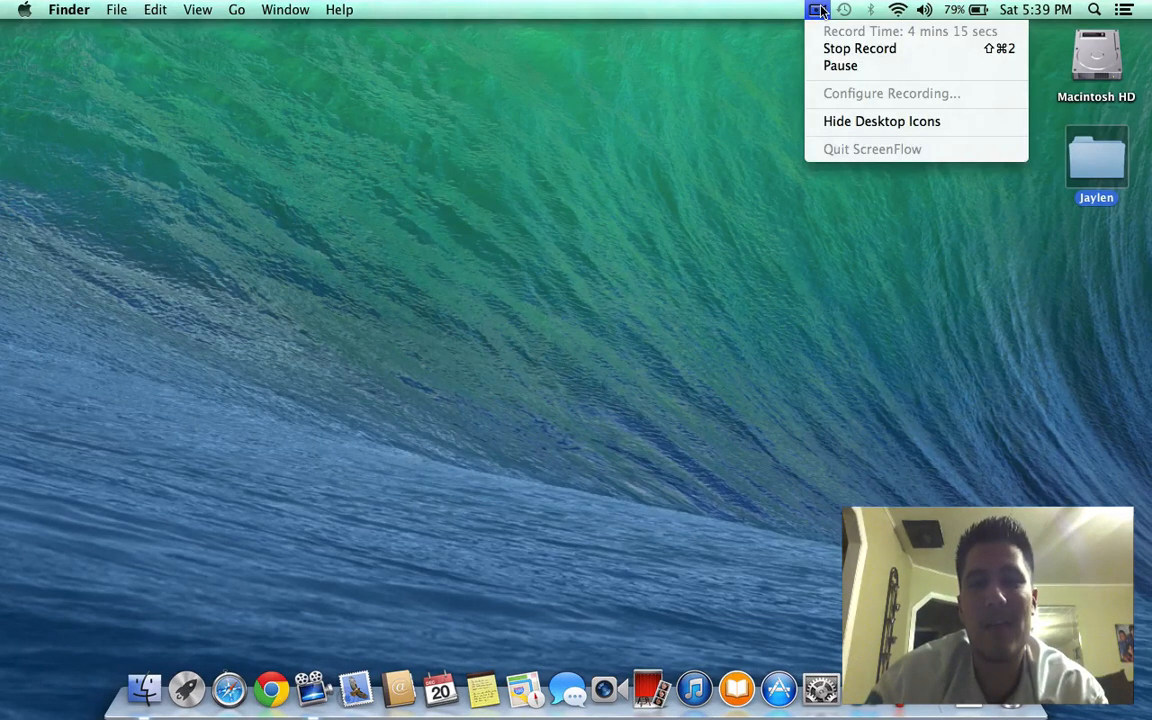